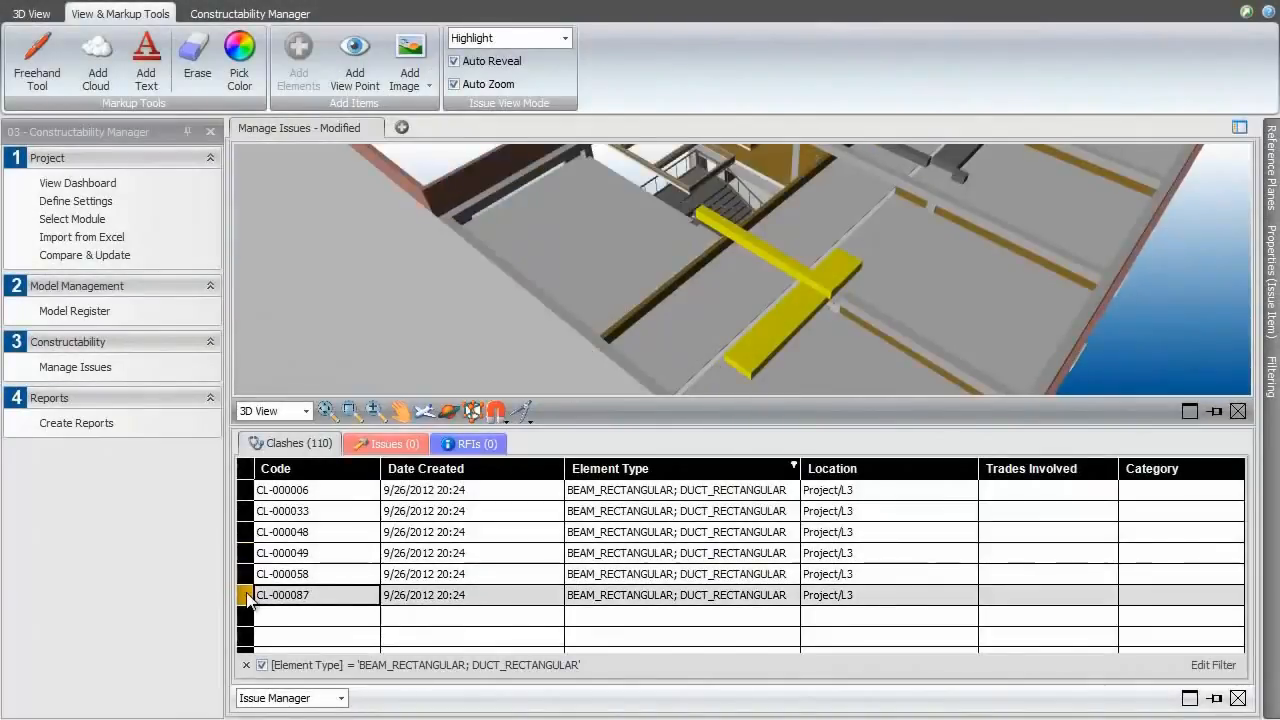
# - Locate clash CL-000006 in the model, then open the Document Manager's Model Register
pyautogui.click(282, 490)
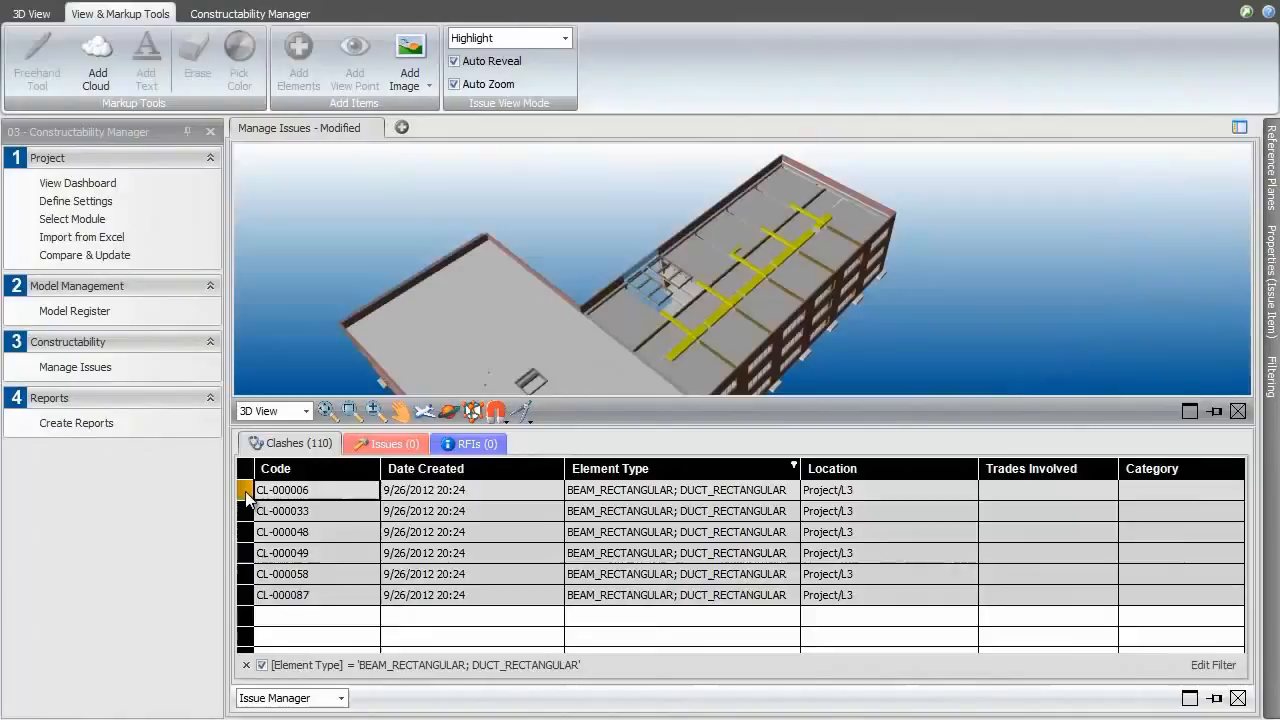
pyautogui.click(30, 13)
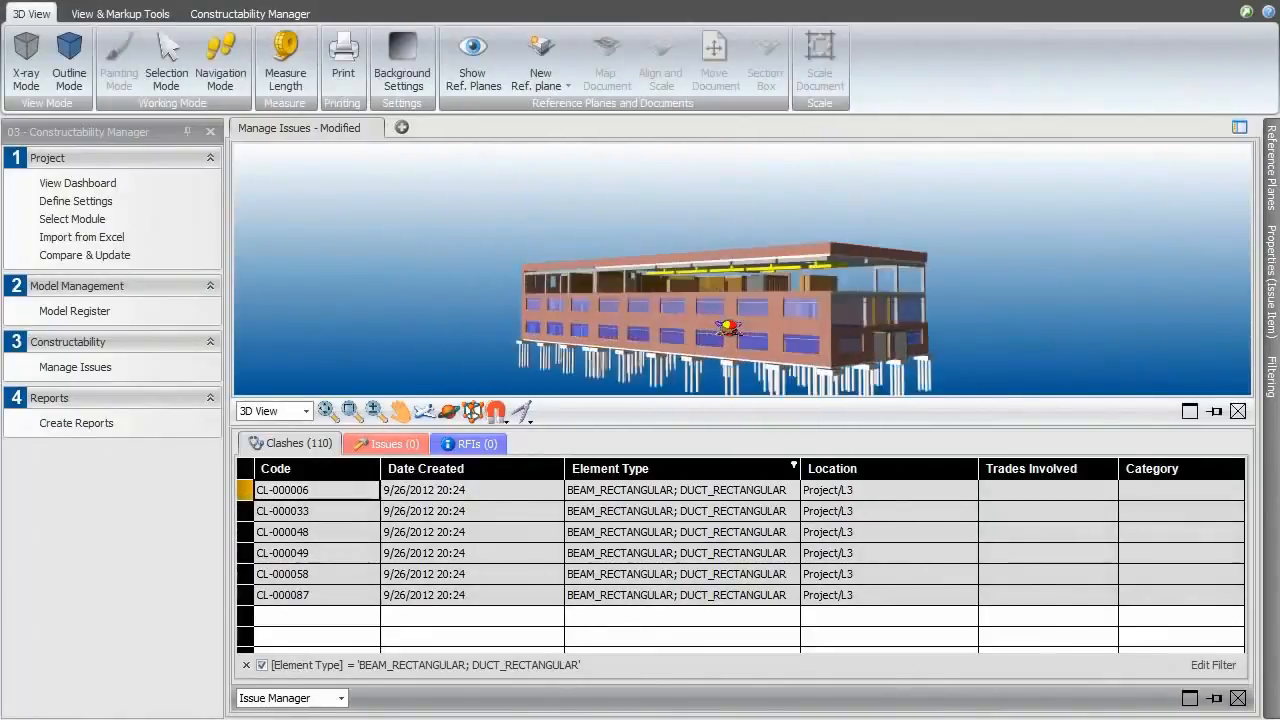
pyautogui.click(74, 310)
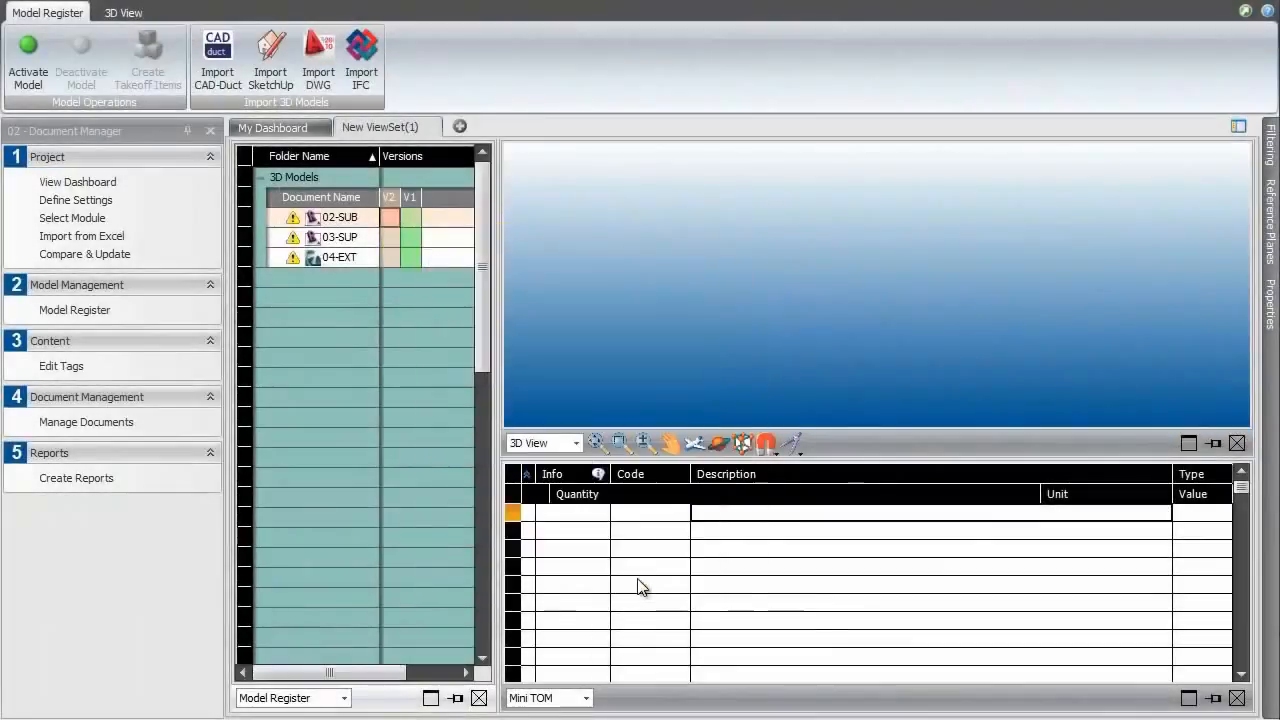
# - Open LBS Manager showing ROOF, L3, L2, L1 and FND levels with their elevations
pyautogui.click(27, 58)
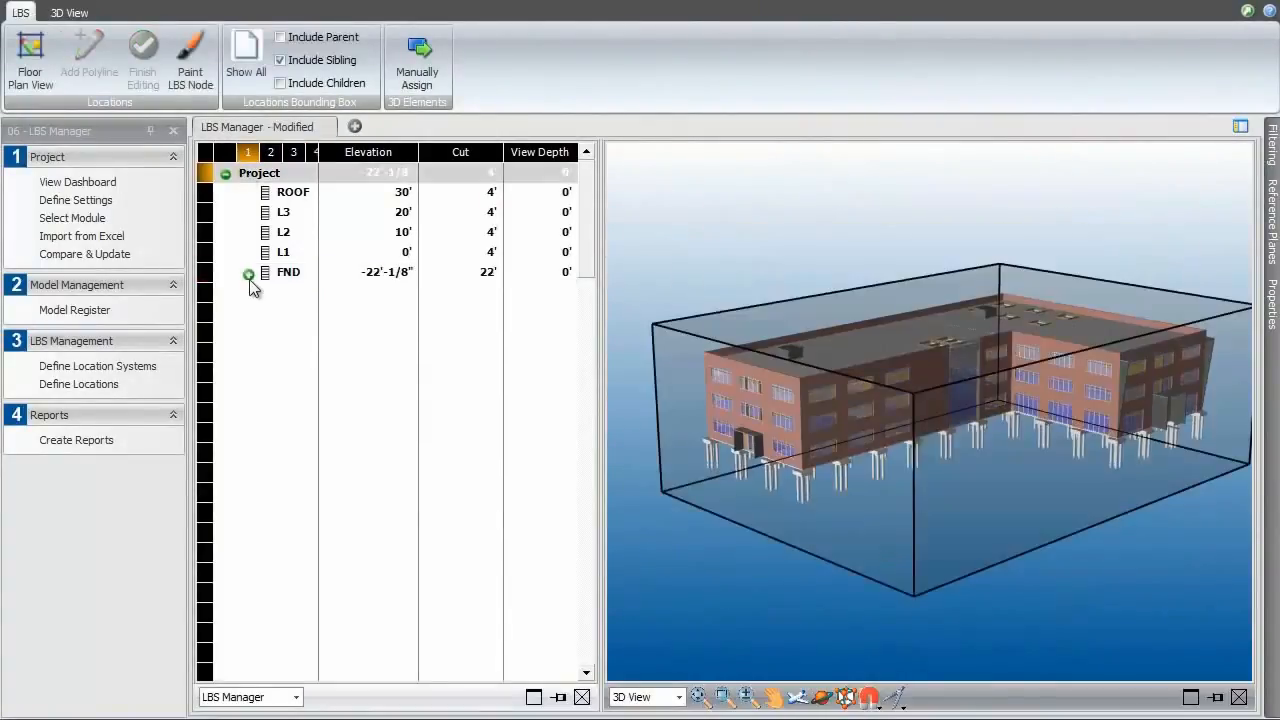
# - Open Takeoff Manager with slab on grade areas and volumes broken down by FND zones and levels
pyautogui.click(248, 271)
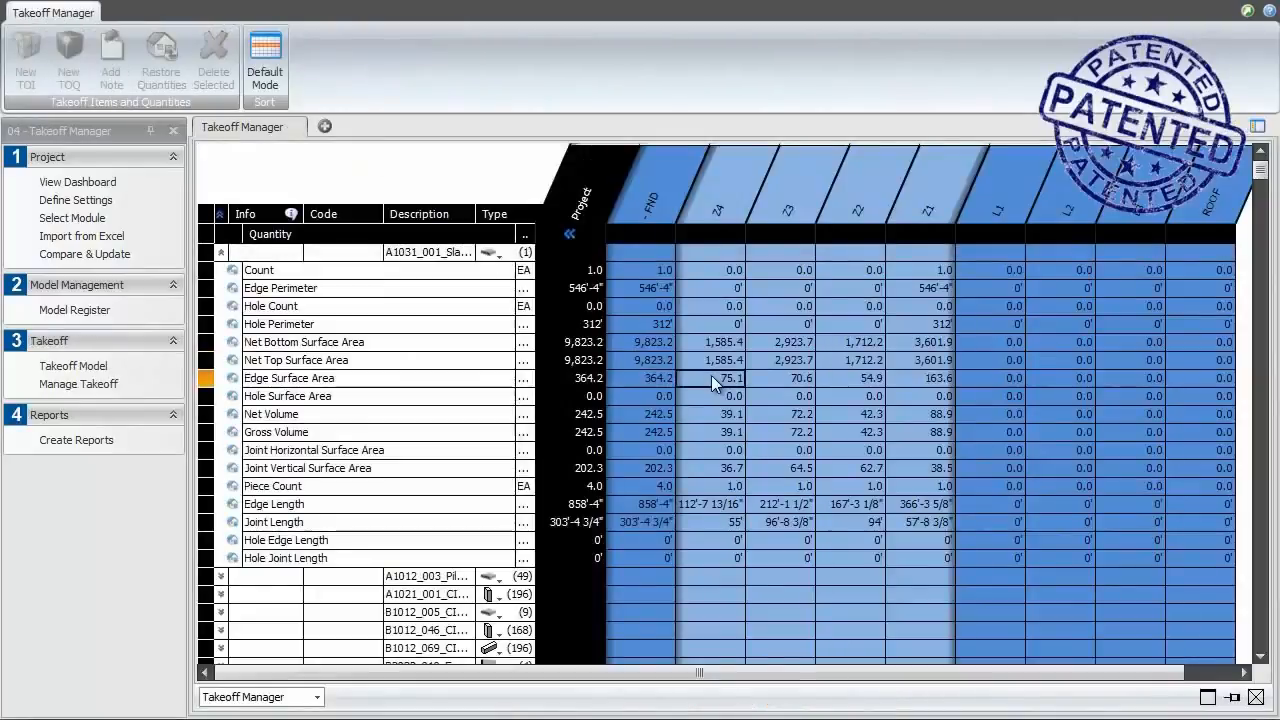
pyautogui.moveTo(718, 420)
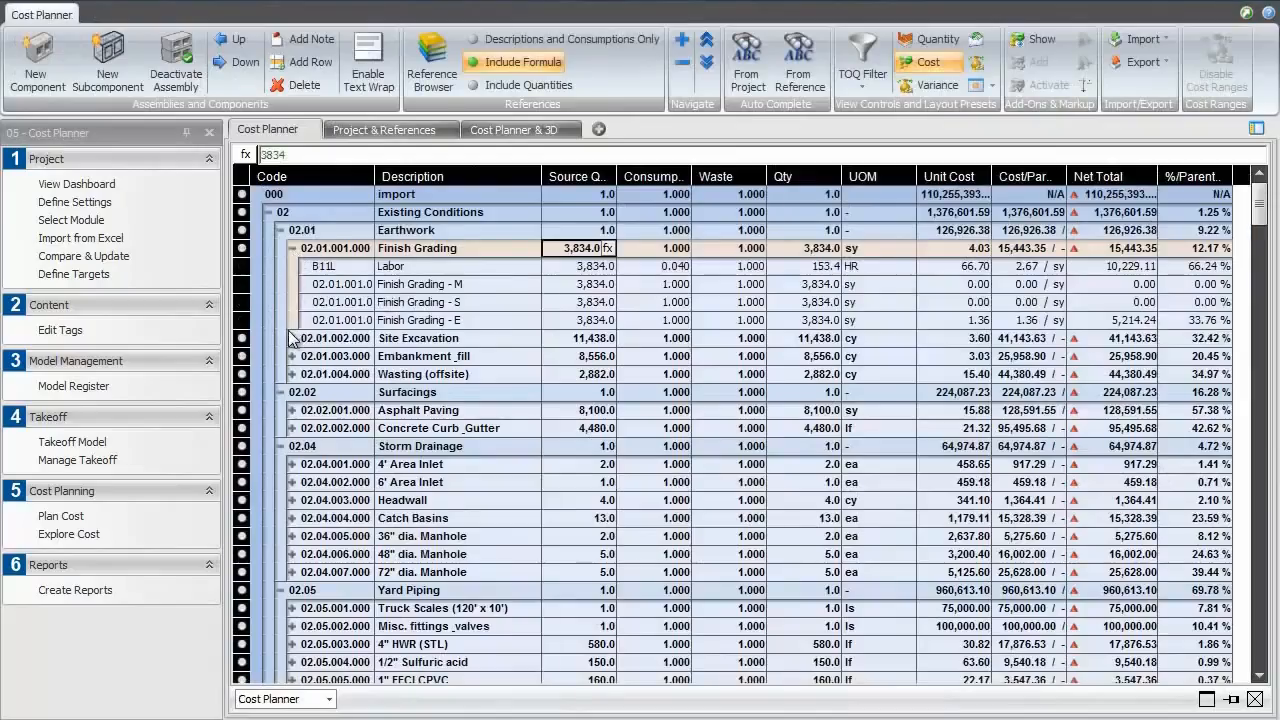
# - Expand Site Excavation into its components and open the Cost Reference view with the sample cost plan
pyautogui.click(290, 337)
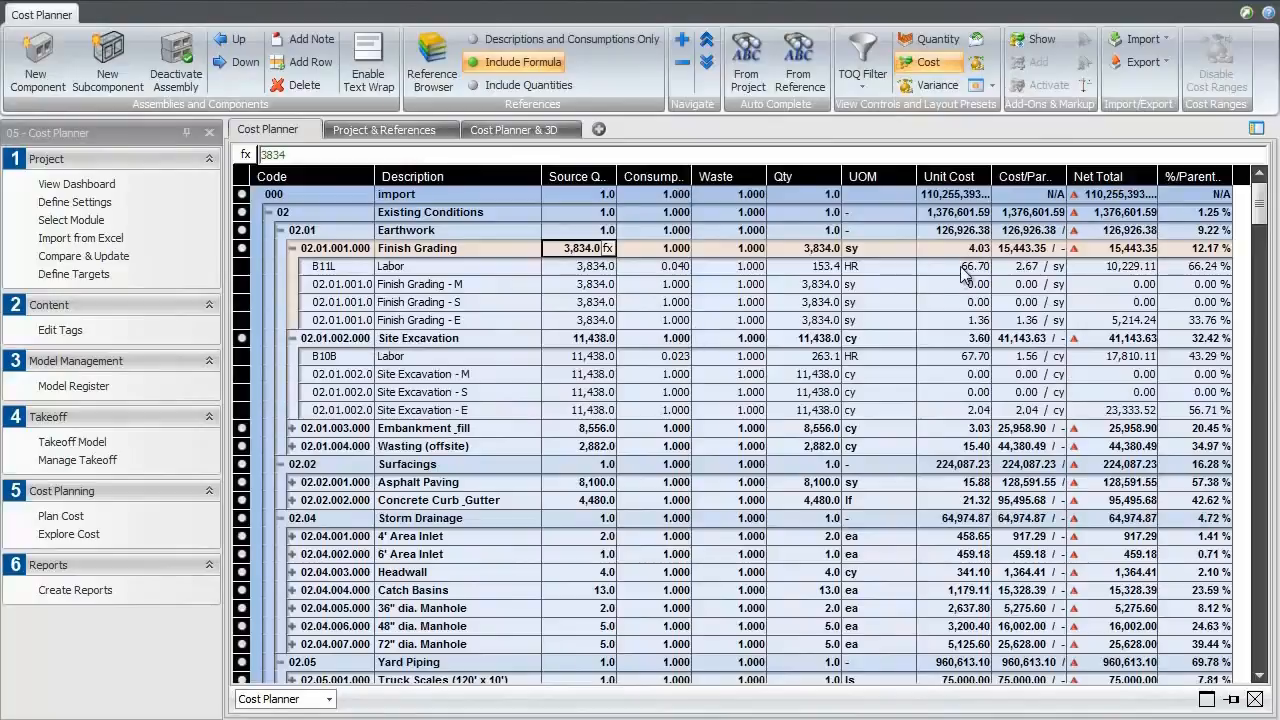
pyautogui.click(951, 266)
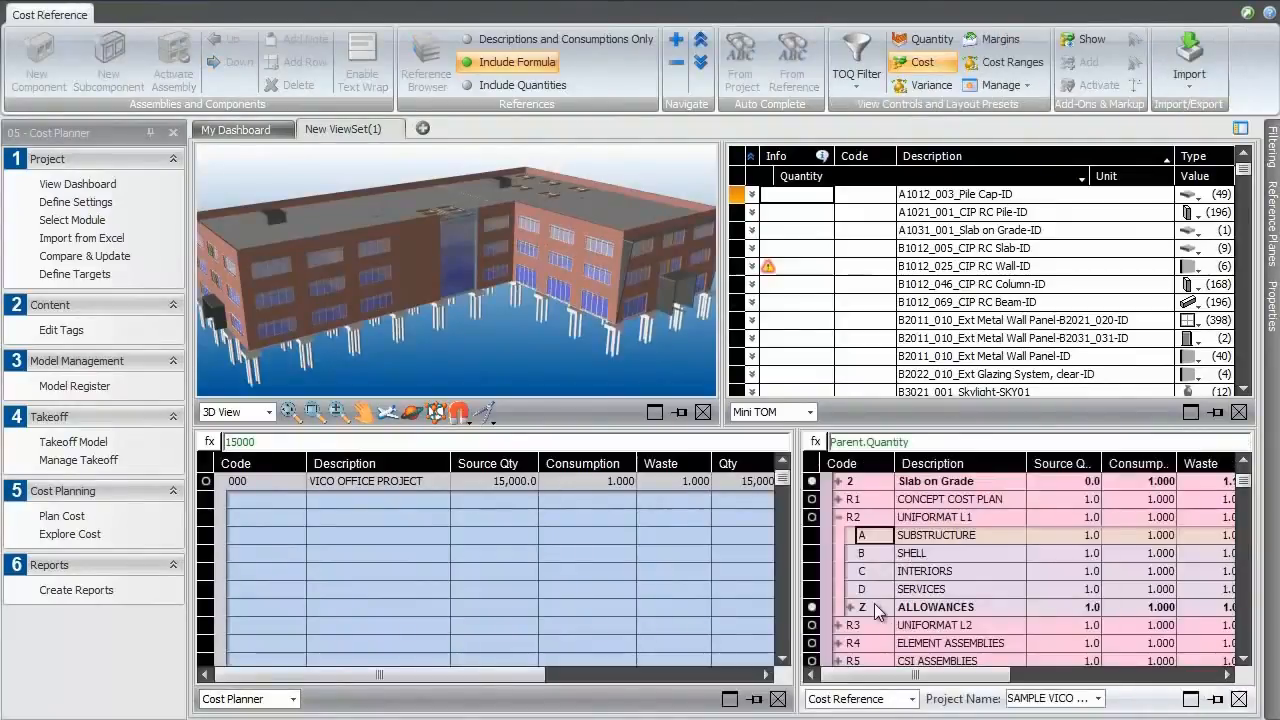
# - Open Cost Explorer, where Shell is at 112% of target with superstructure and exterior costs
pyautogui.click(822, 517)
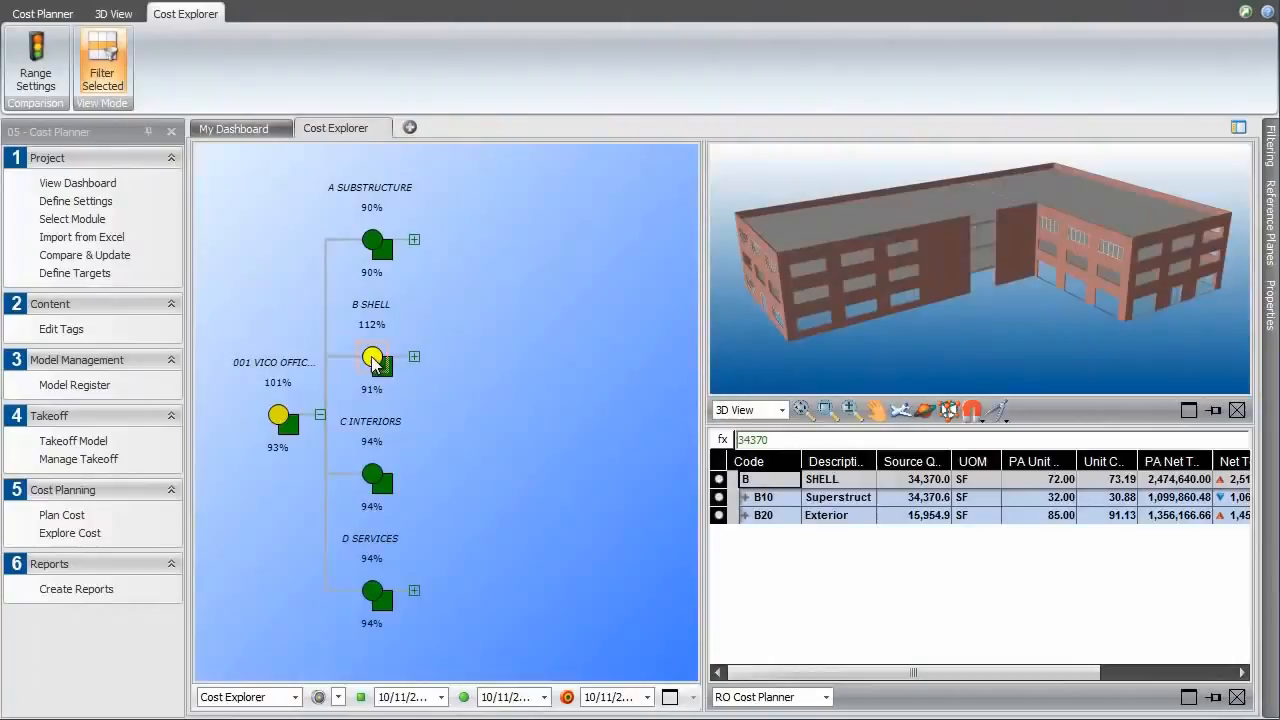
# - Drill into Superstructure, Exterior Enclosure and External Window costs, then launch the 4D simulation
pyautogui.click(112, 13)
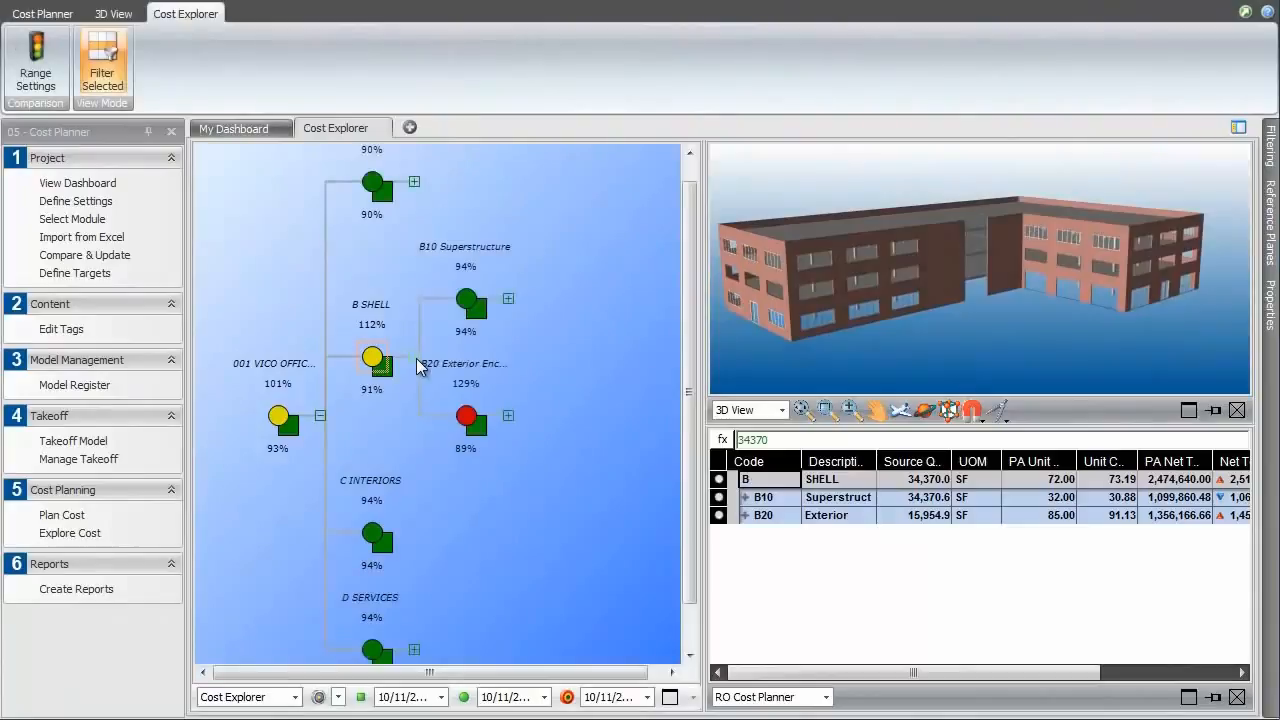
pyautogui.click(467, 303)
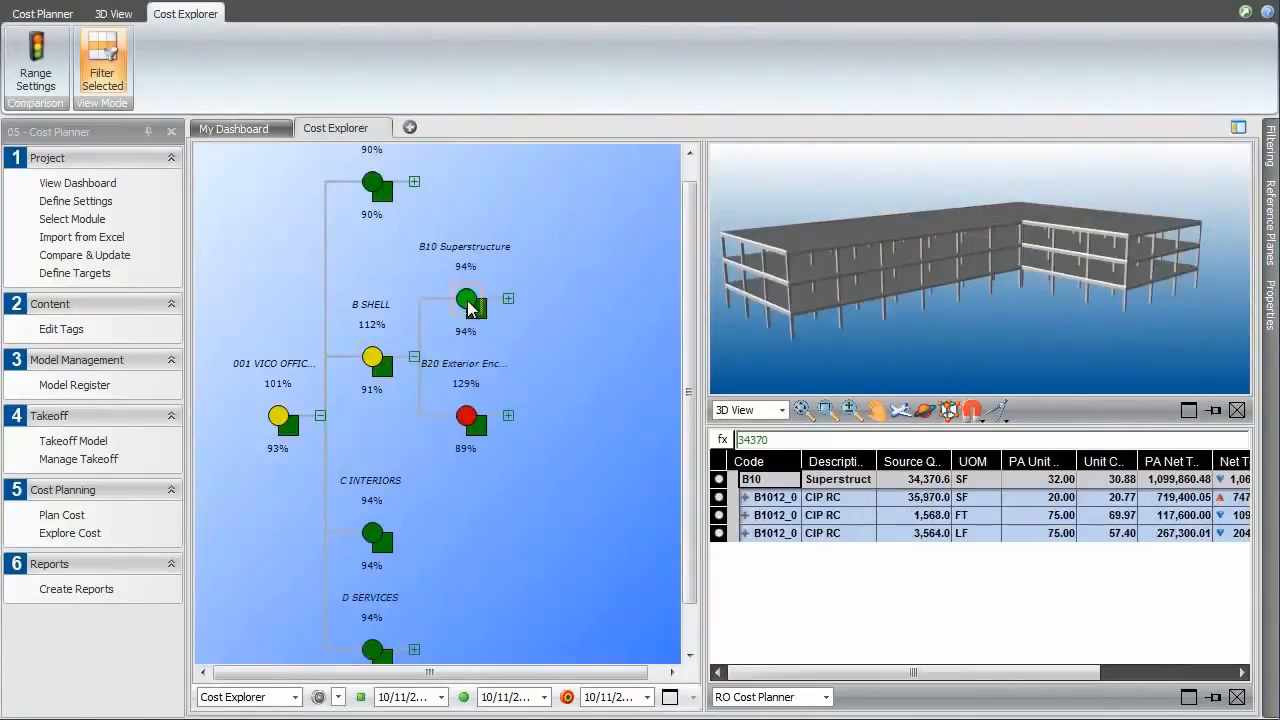
pyautogui.click(465, 417)
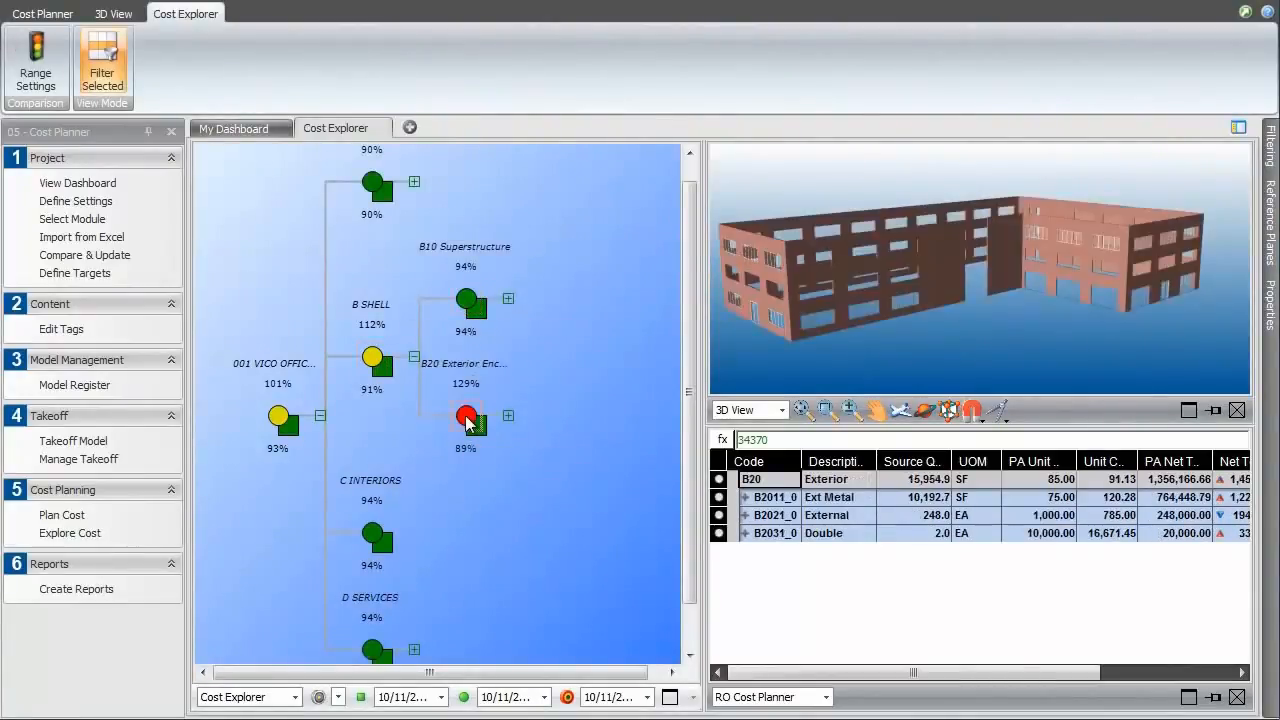
pyautogui.click(508, 415)
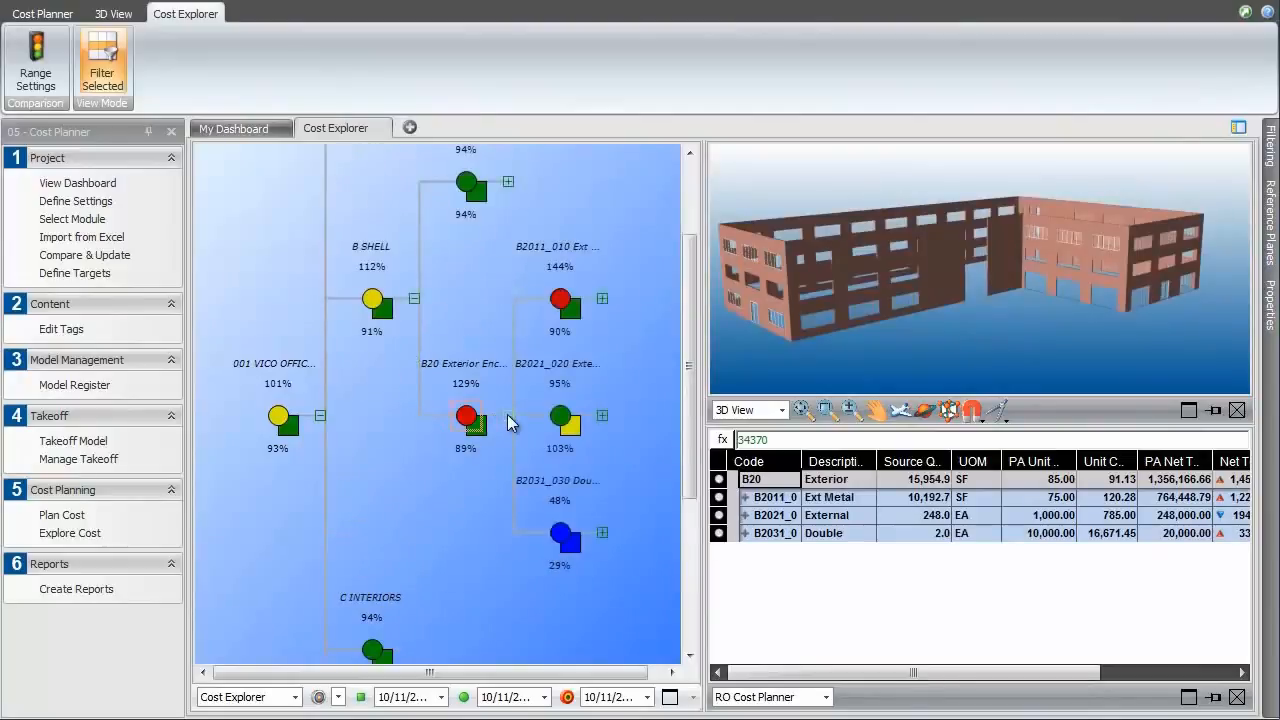
pyautogui.click(564, 533)
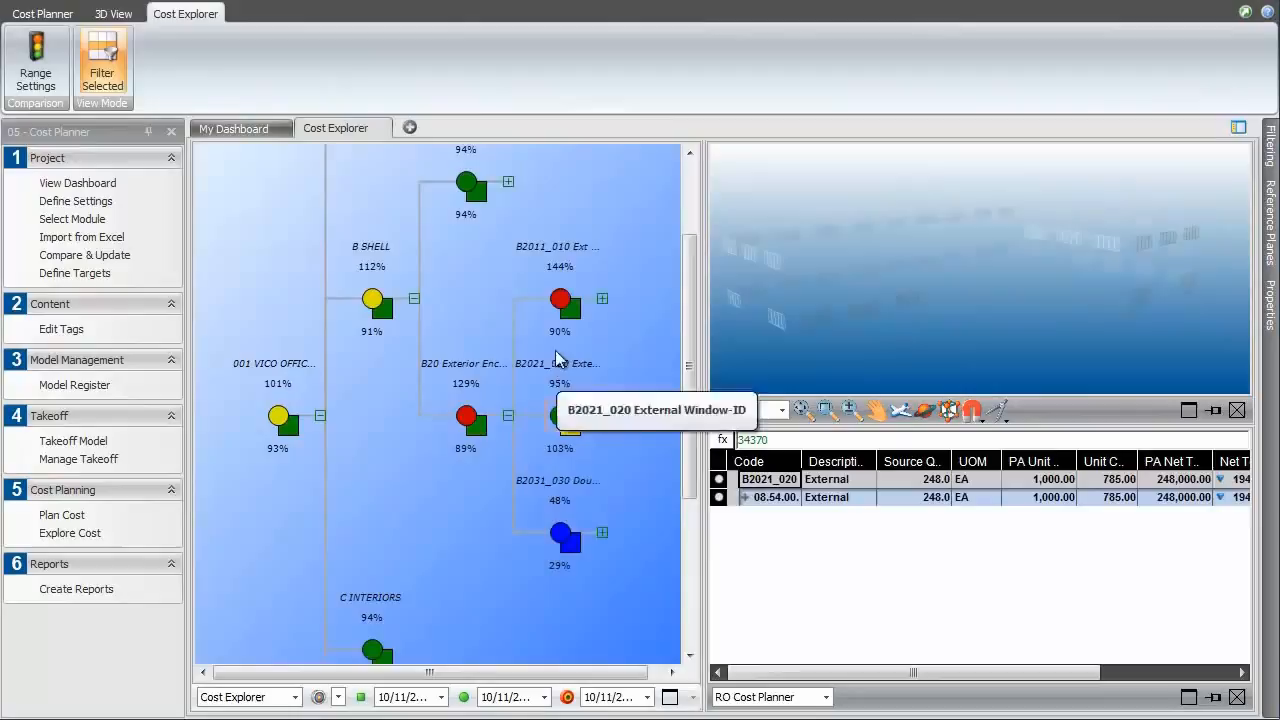
pyautogui.click(560, 298)
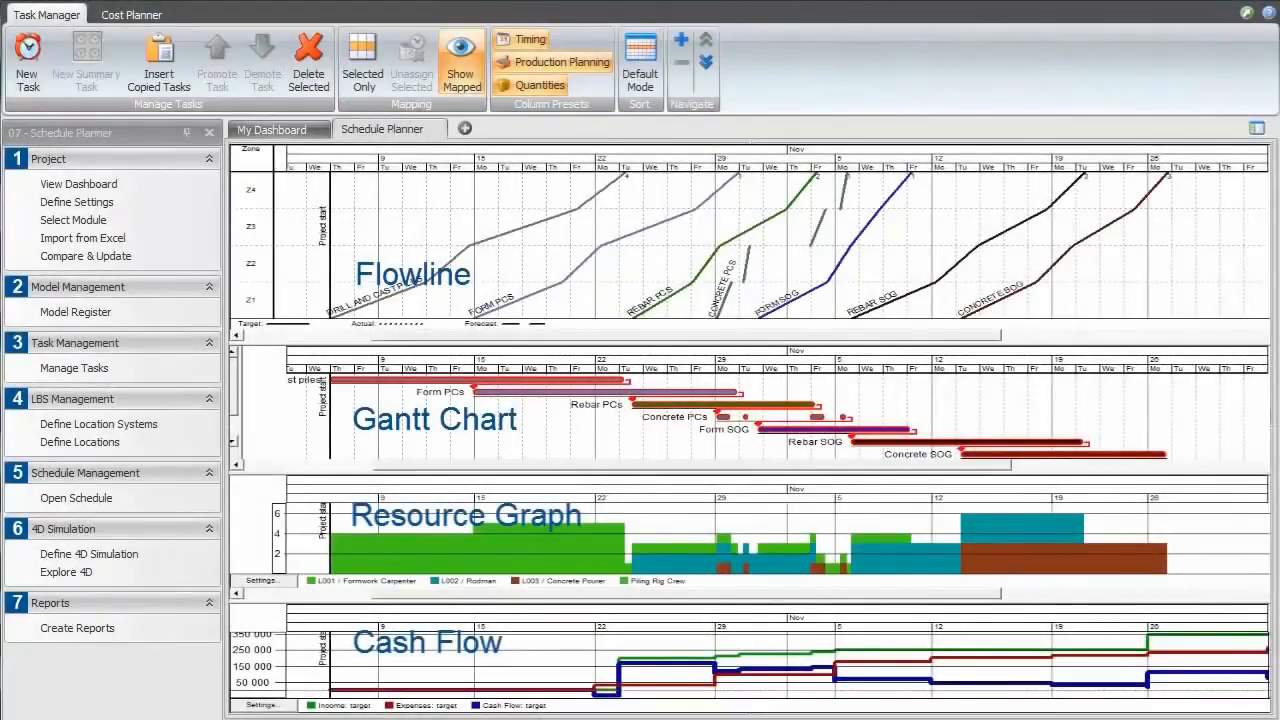
pyautogui.click(65, 572)
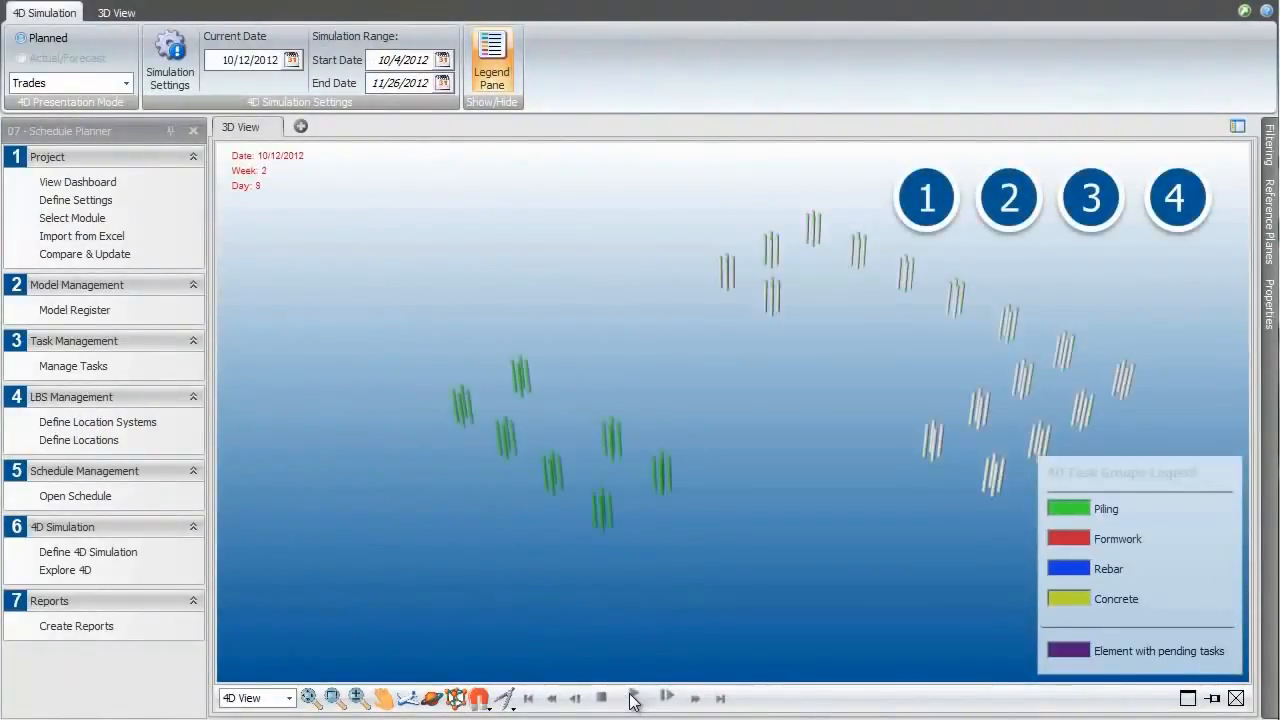
# - Advance the 4D simulation two weeks, then switch to the Schedule Planner control chart
pyautogui.click(666, 698)
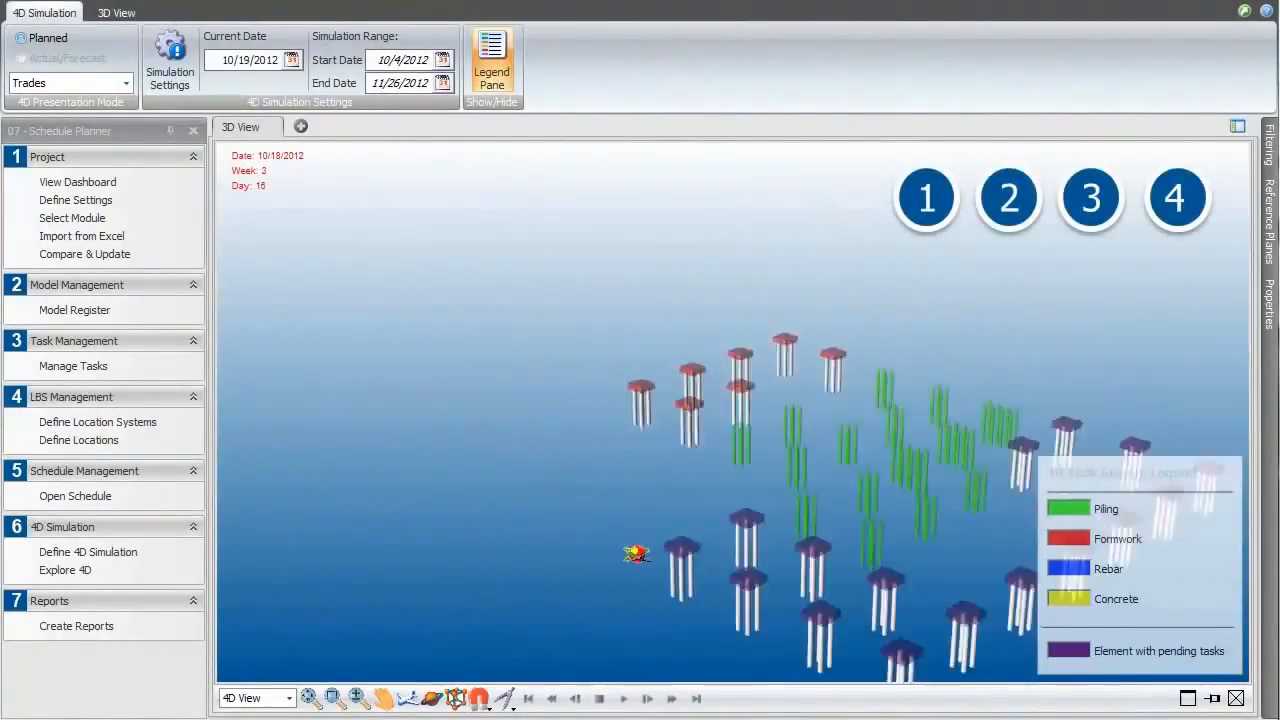
pyautogui.click(646, 699)
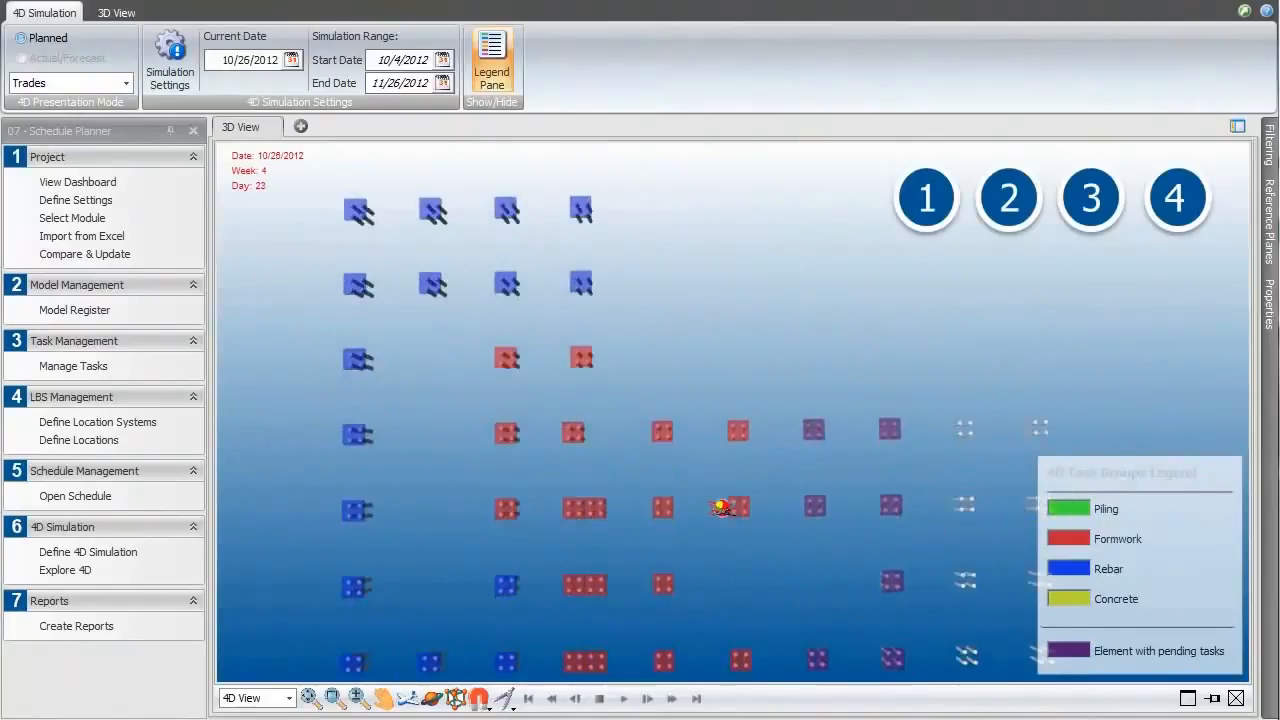
pyautogui.click(622, 699)
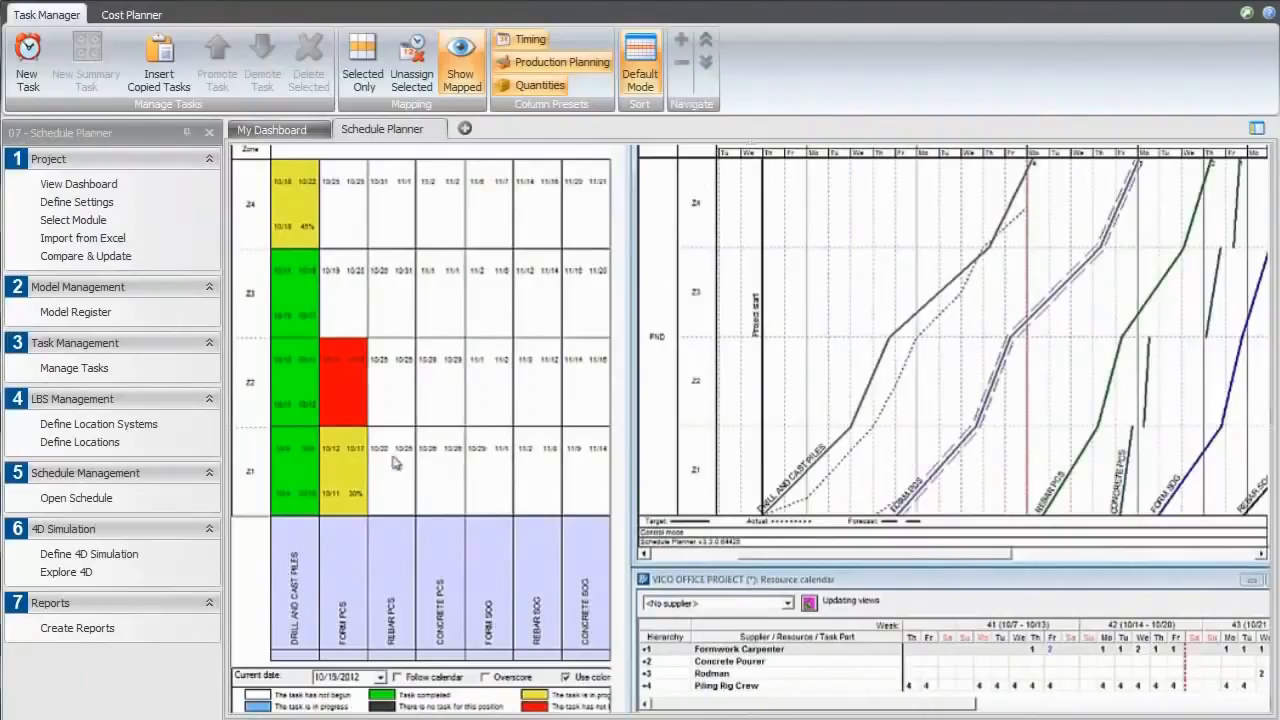
# - Raise Form PCs crews to 4 in Control Actions and open Layout Manager with a Pile Caps WK3 folder
pyautogui.click(340, 470)
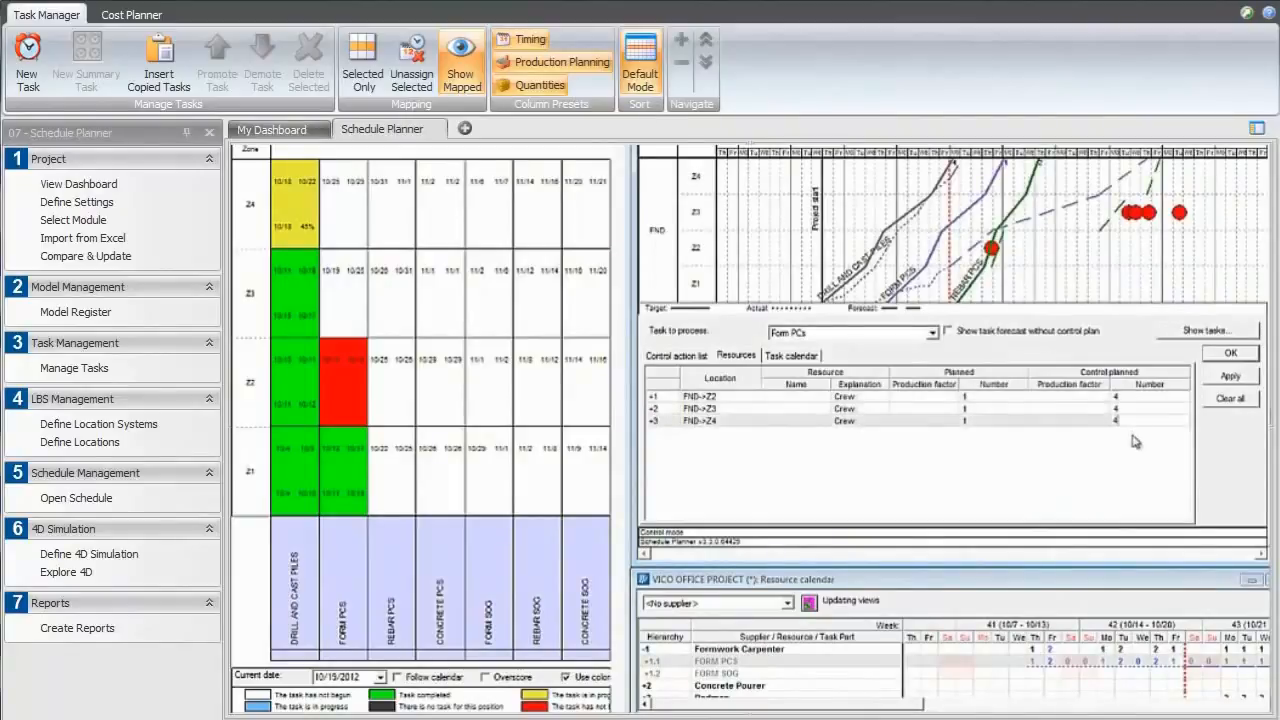
pyautogui.click(1230, 352)
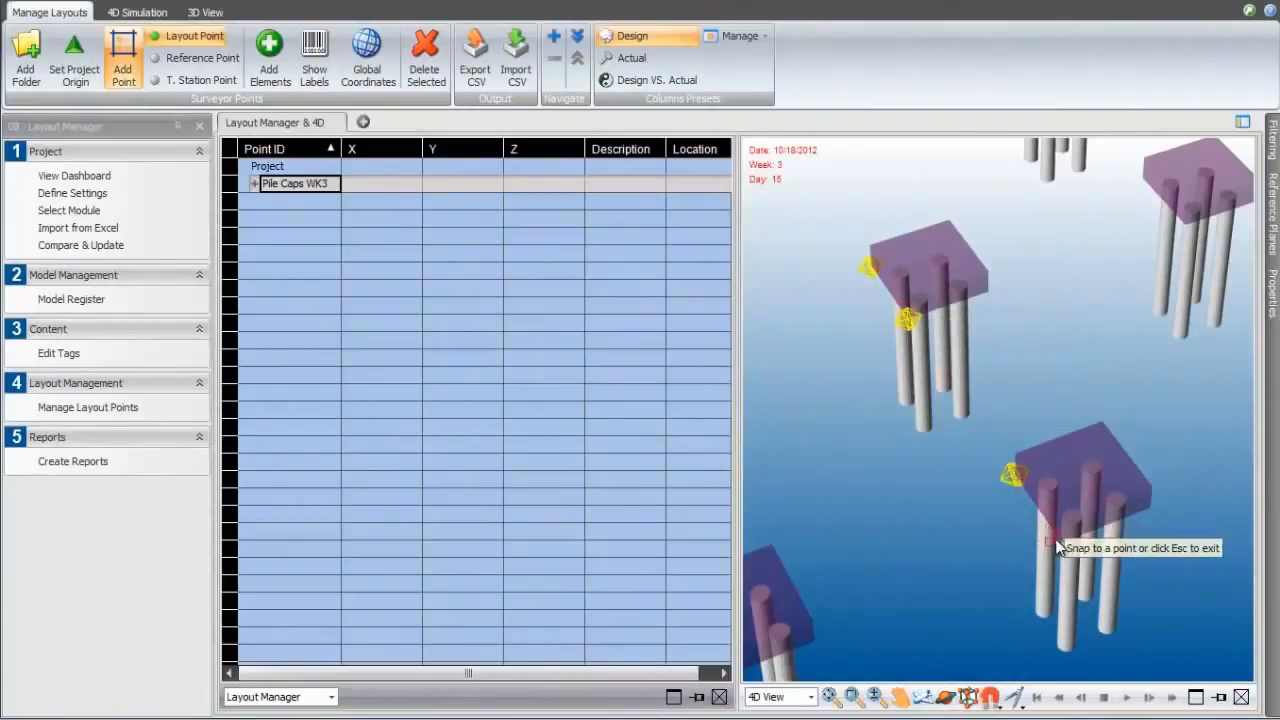
# - Add four labelled layout points on the pile caps and compare design versus actual coordinates
pyautogui.click(314, 57)
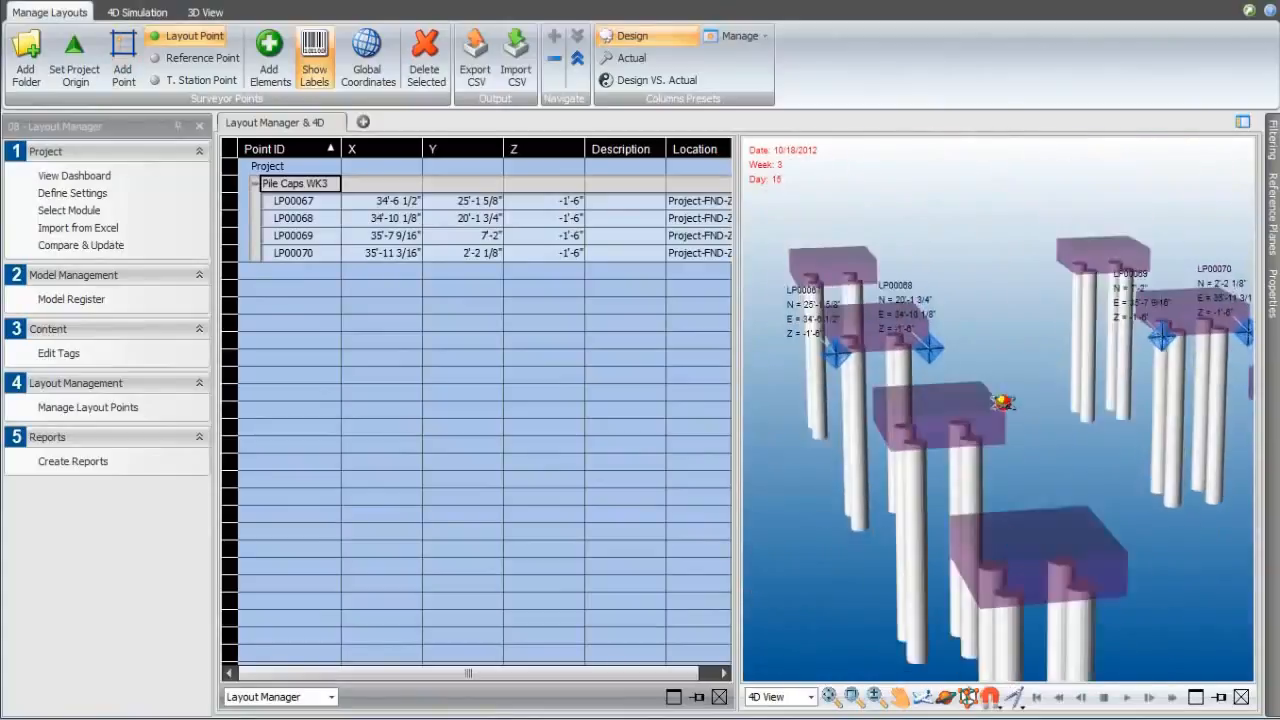
pyautogui.click(516, 55)
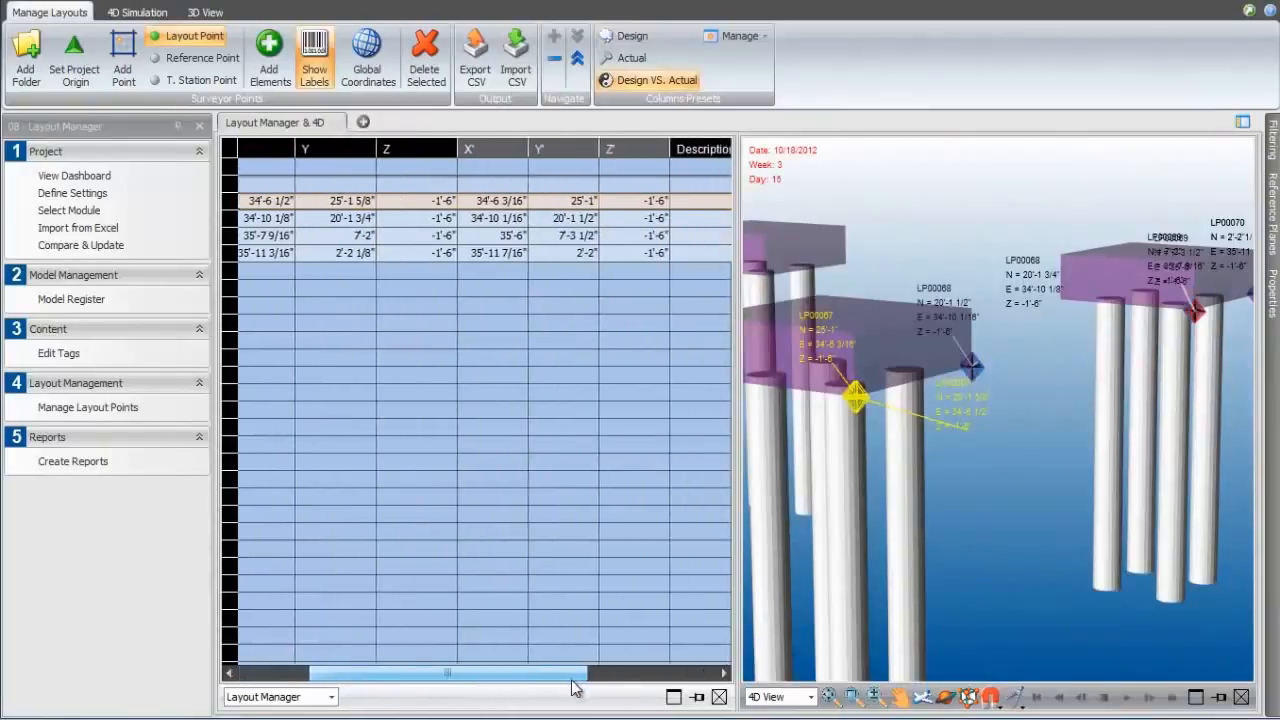
pyautogui.hscroll(3)
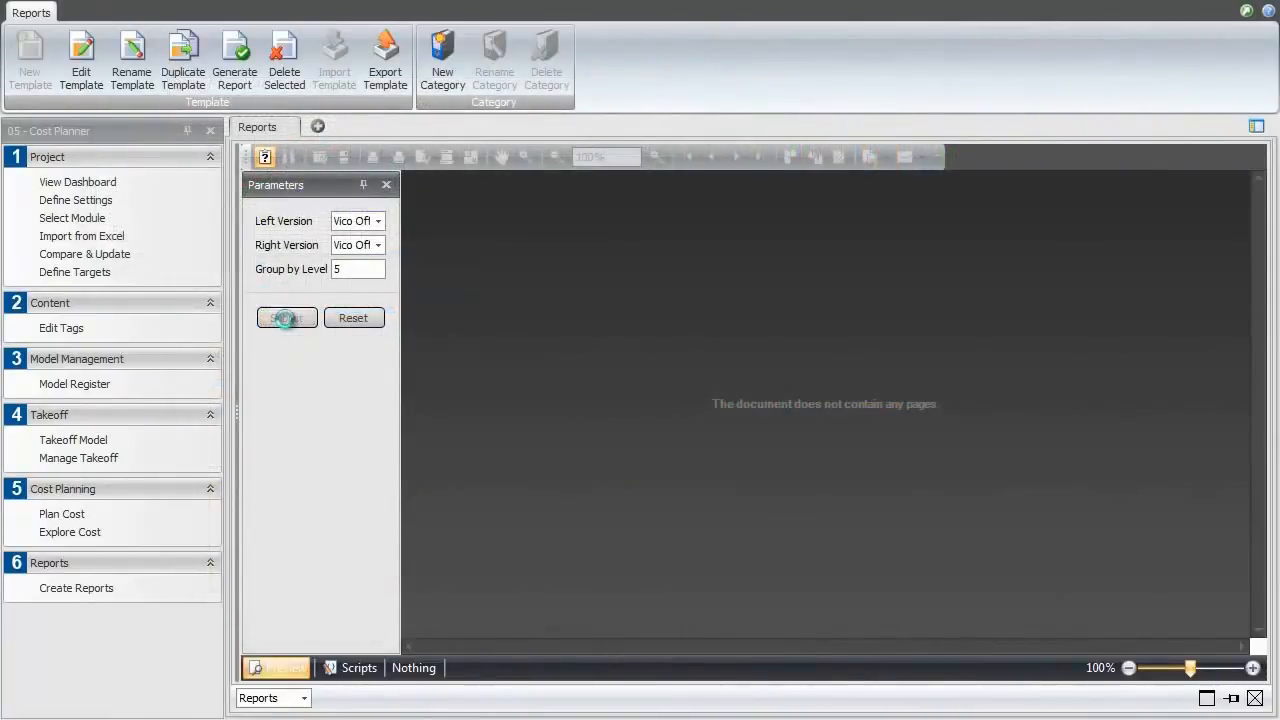
# - Submit the foundations update versus current version comparison and scroll through the five-page variance report
pyautogui.click(286, 317)
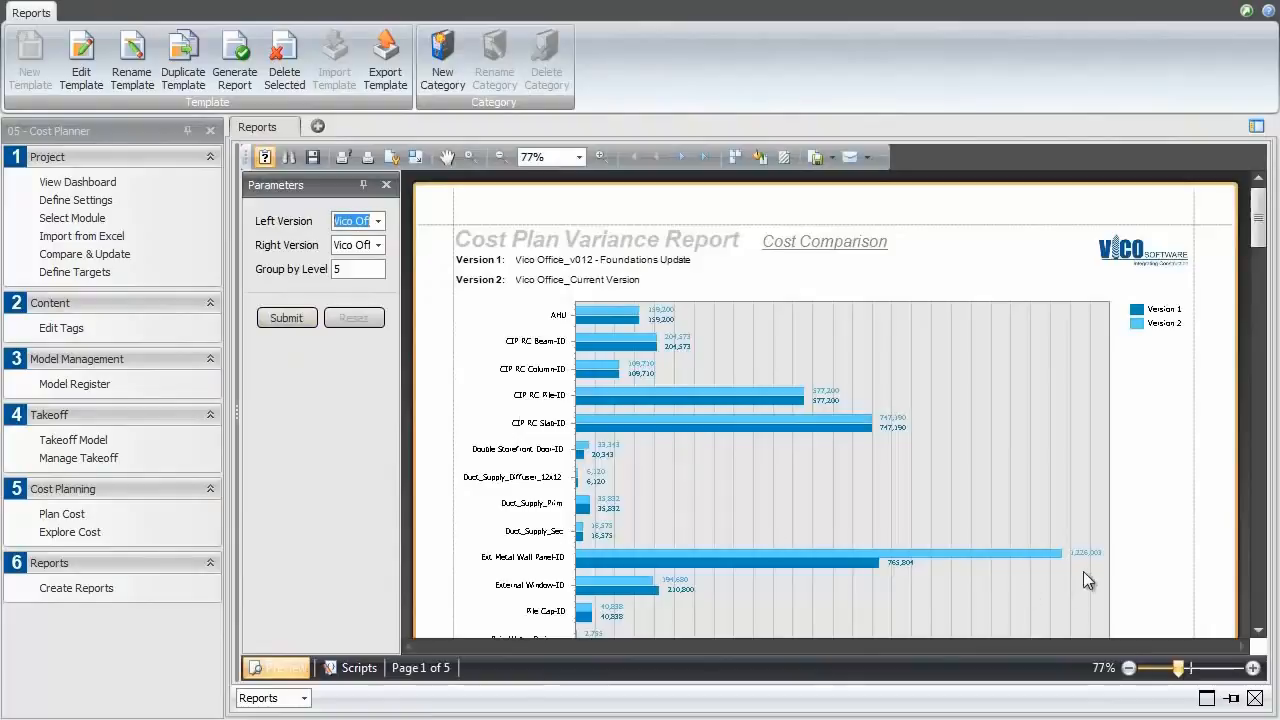
pyautogui.scroll(-3)
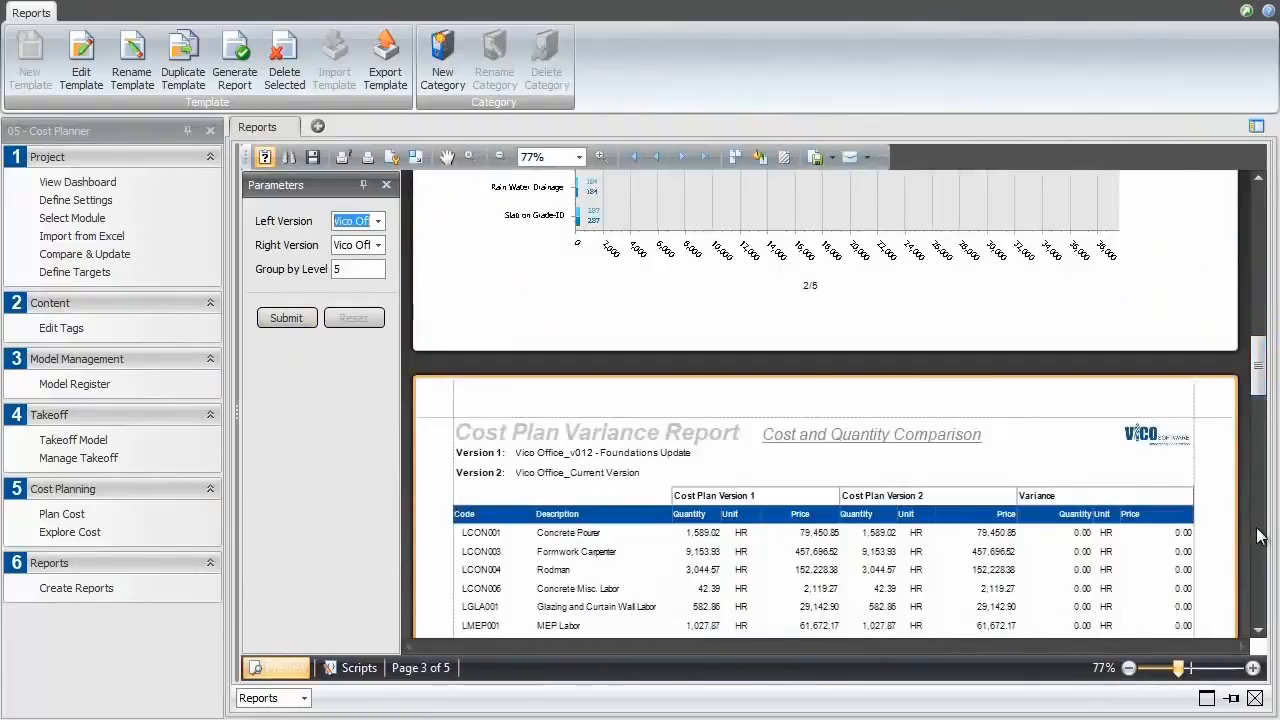
pyautogui.scroll(-3)
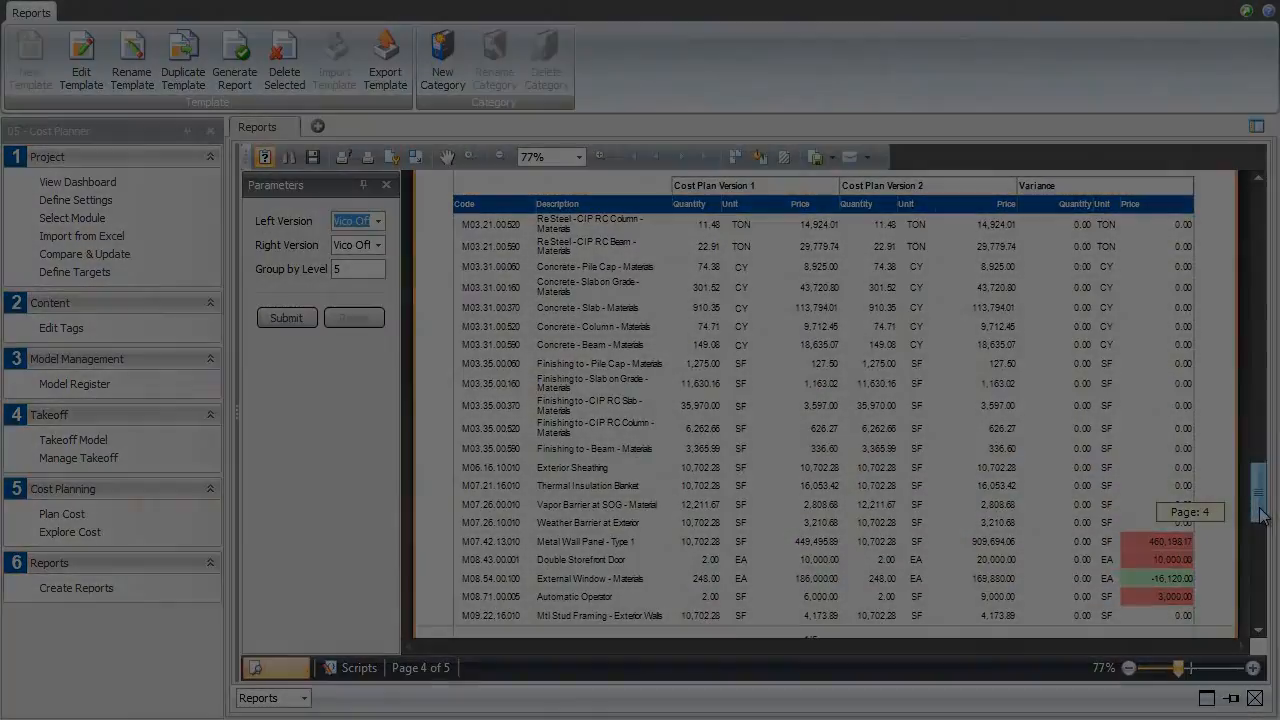